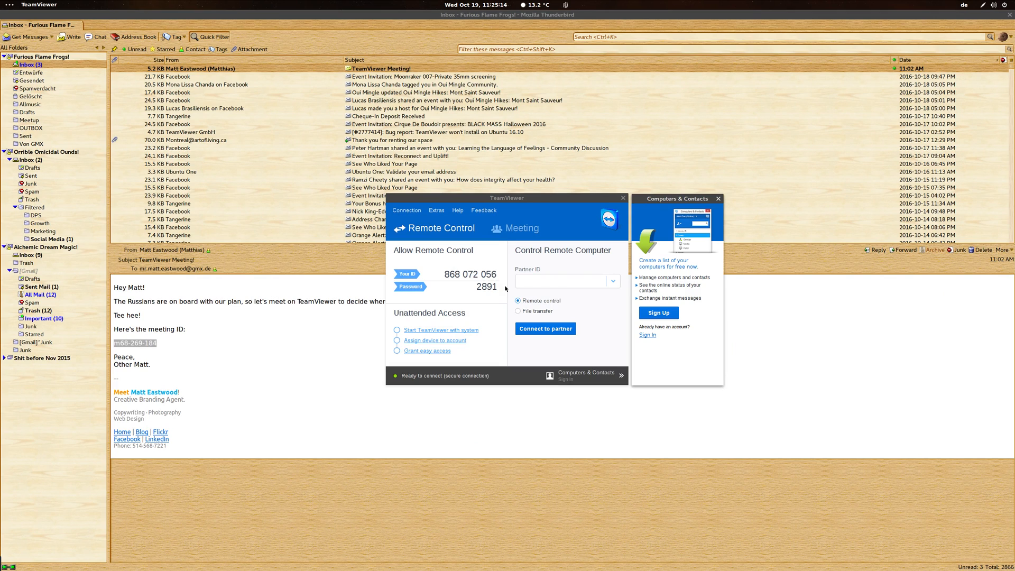
Step: Join the meeting by entering meeting ID m68-269-184 on the Meeting tab
left_click(521, 228)
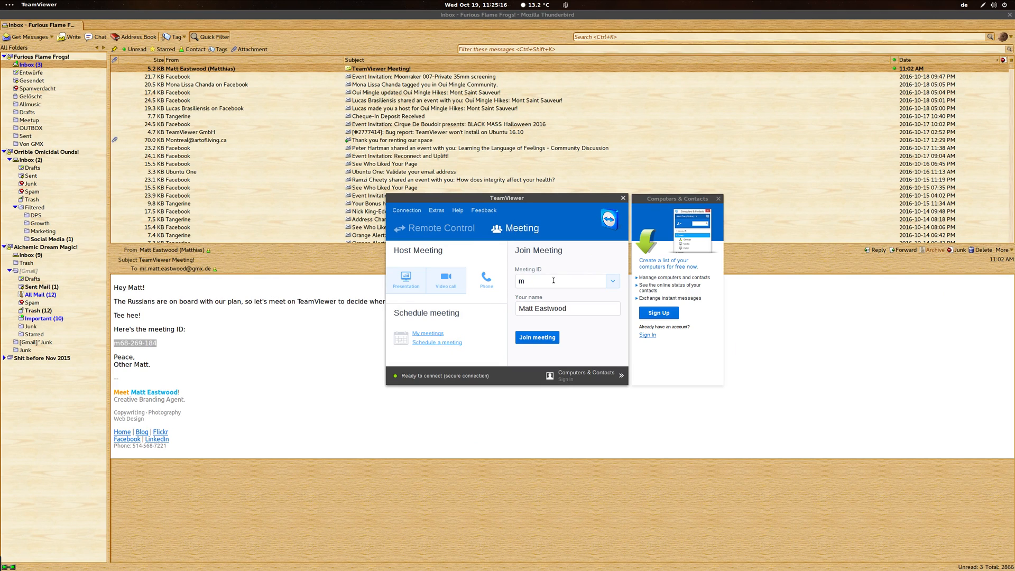
type("68-269-184")
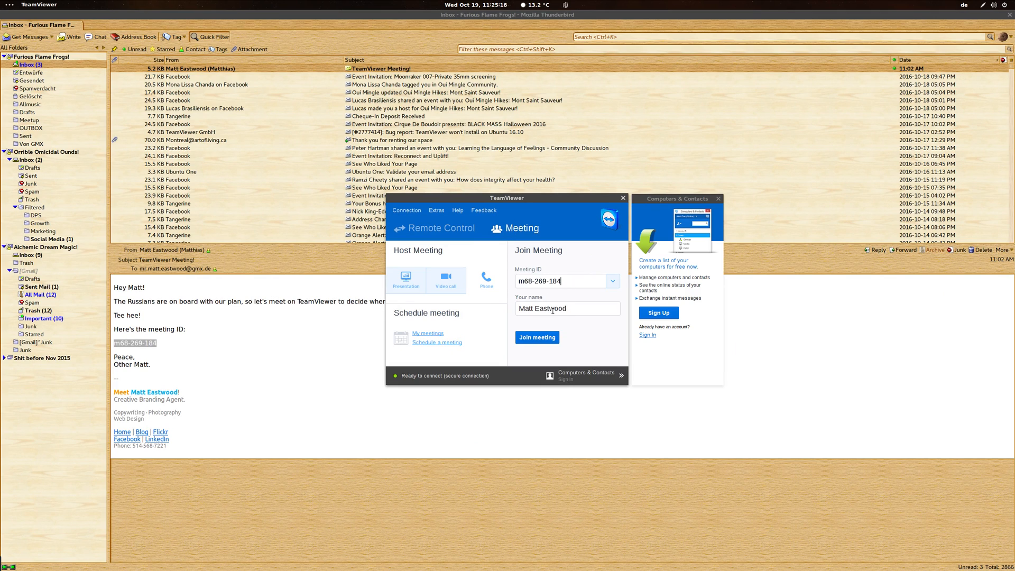
left_click(536, 337)
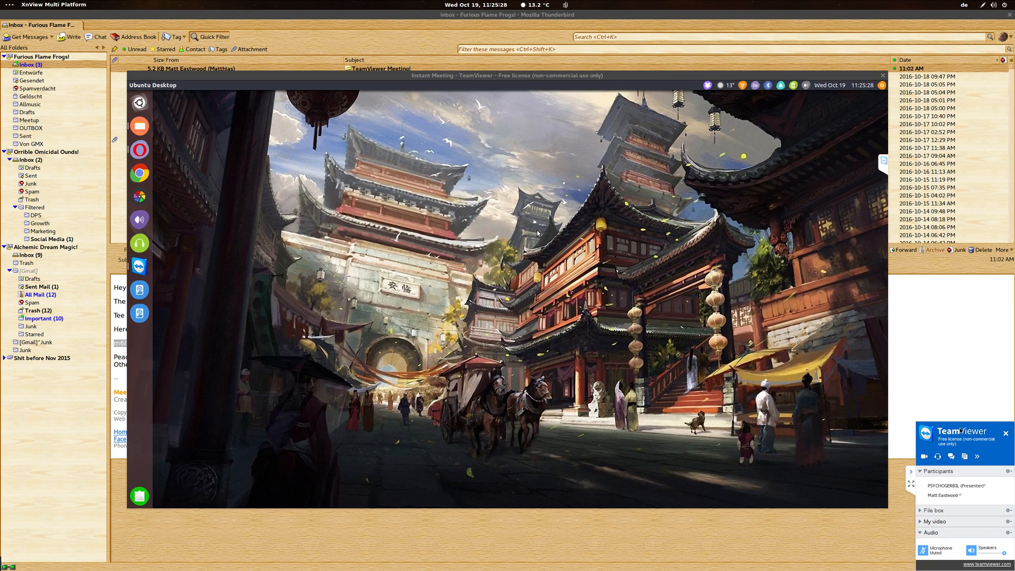
mouse_move(897, 465)
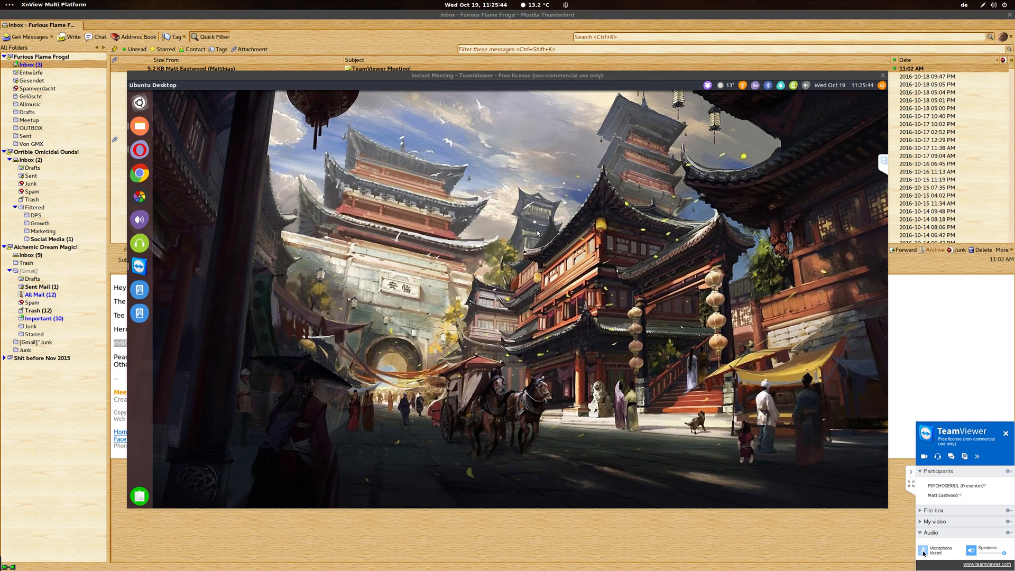
Step: Turn on the microphone in the meeting side panel's Audio section
left_click(923, 549)
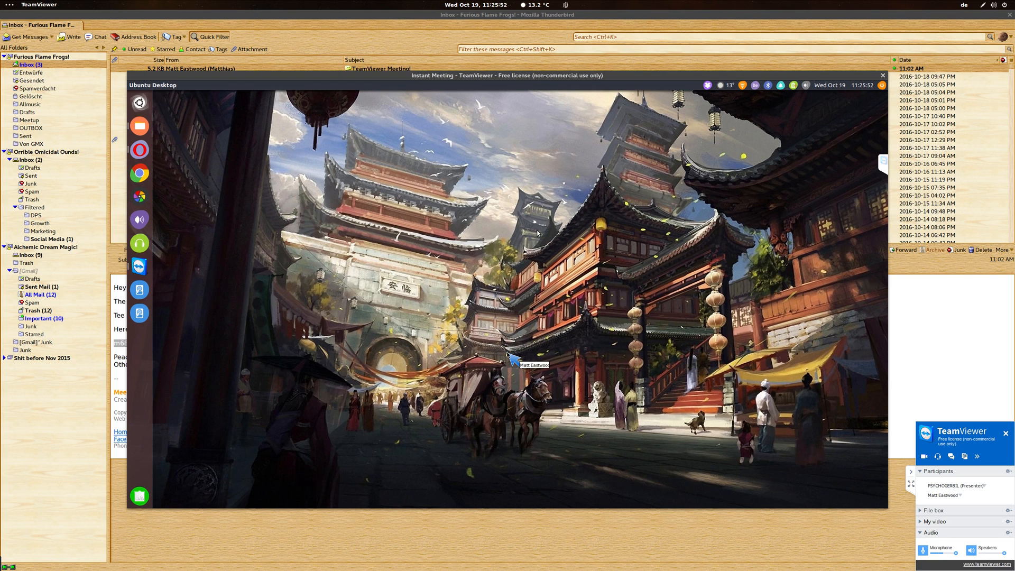
left_click(139, 150)
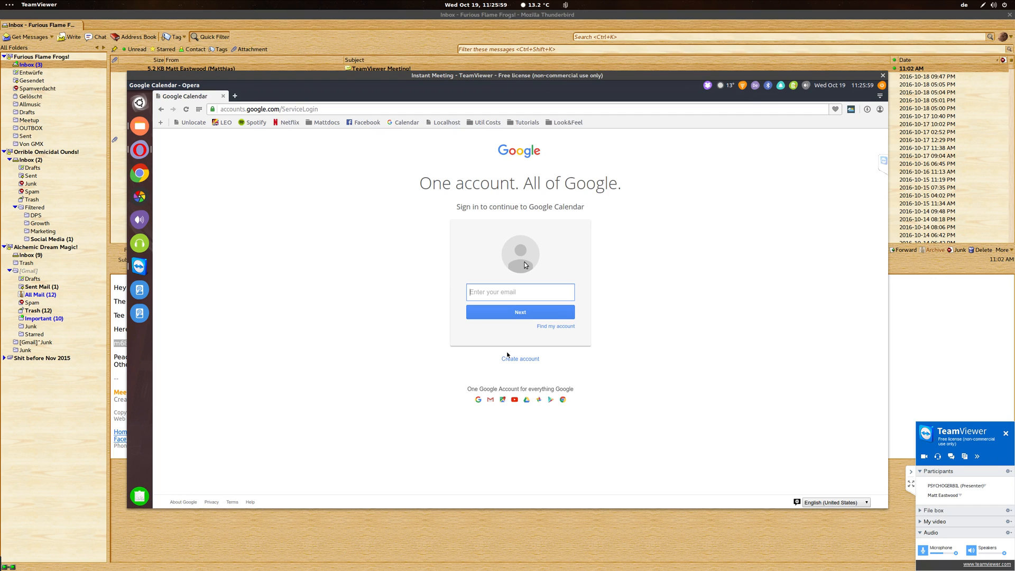
mouse_move(705, 255)
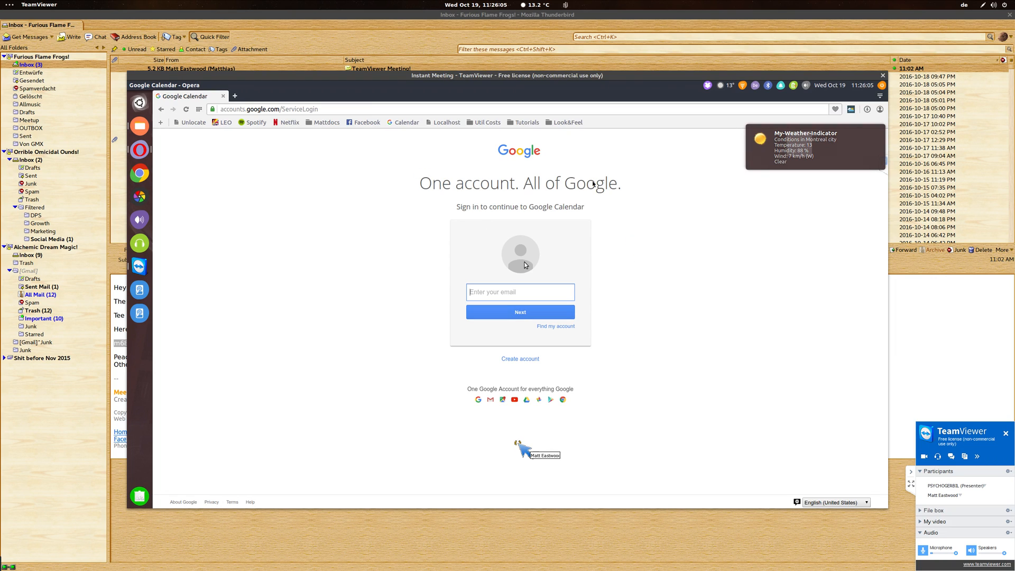
mouse_move(611, 223)
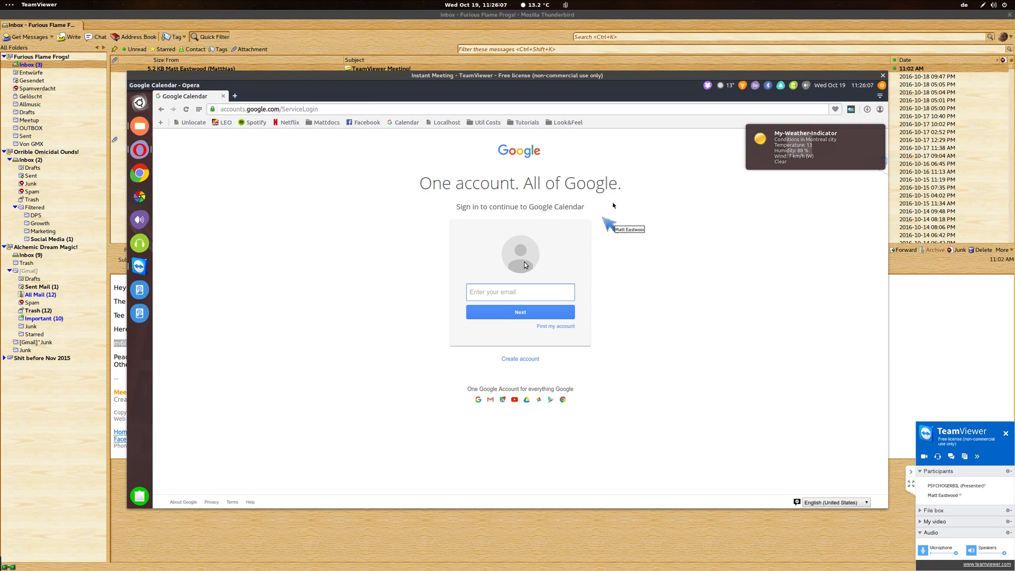
mouse_move(493, 175)
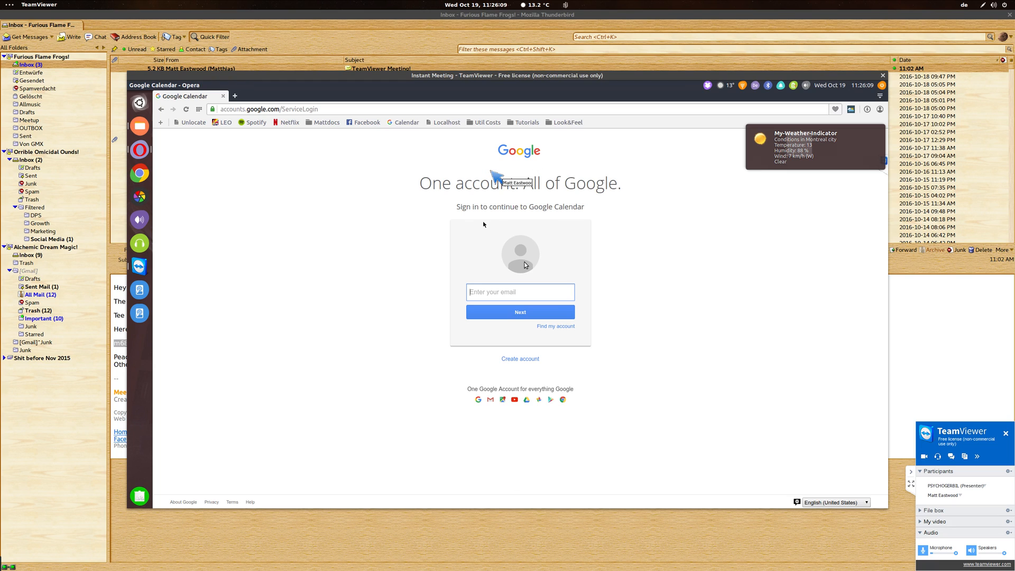
mouse_move(579, 285)
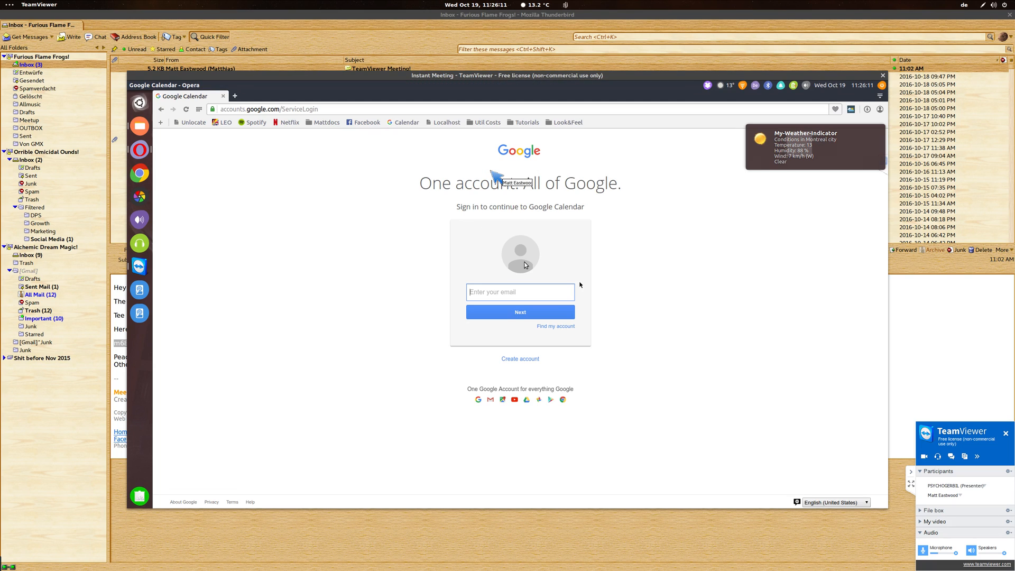